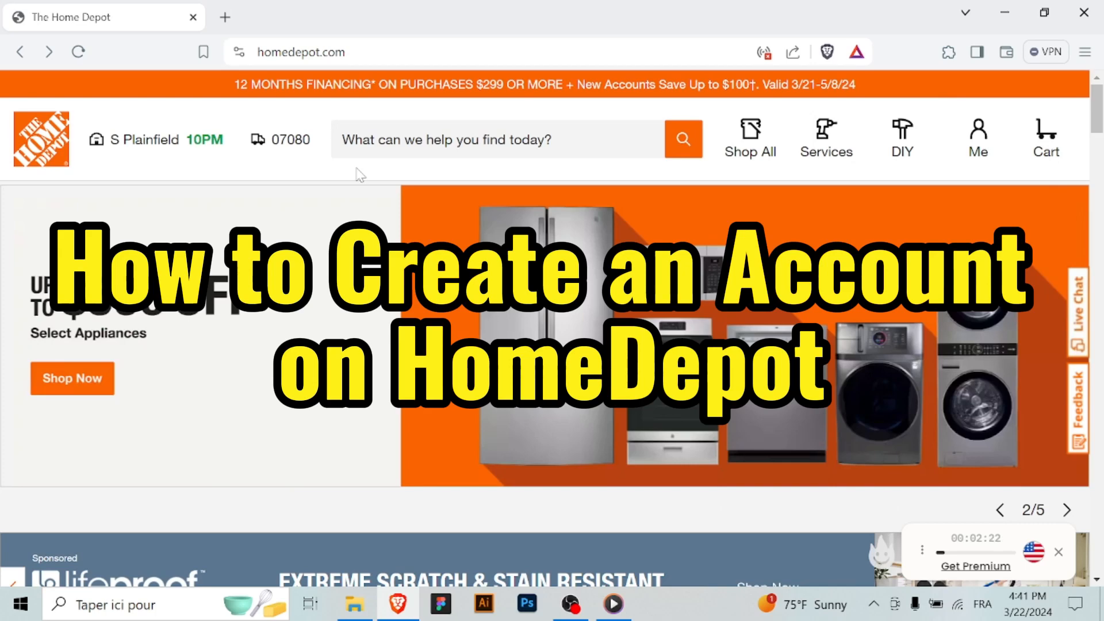
Reach the Create an Account page via the header account menu's Register option
{"action": "left_click", "coordinate": [1066, 509]}
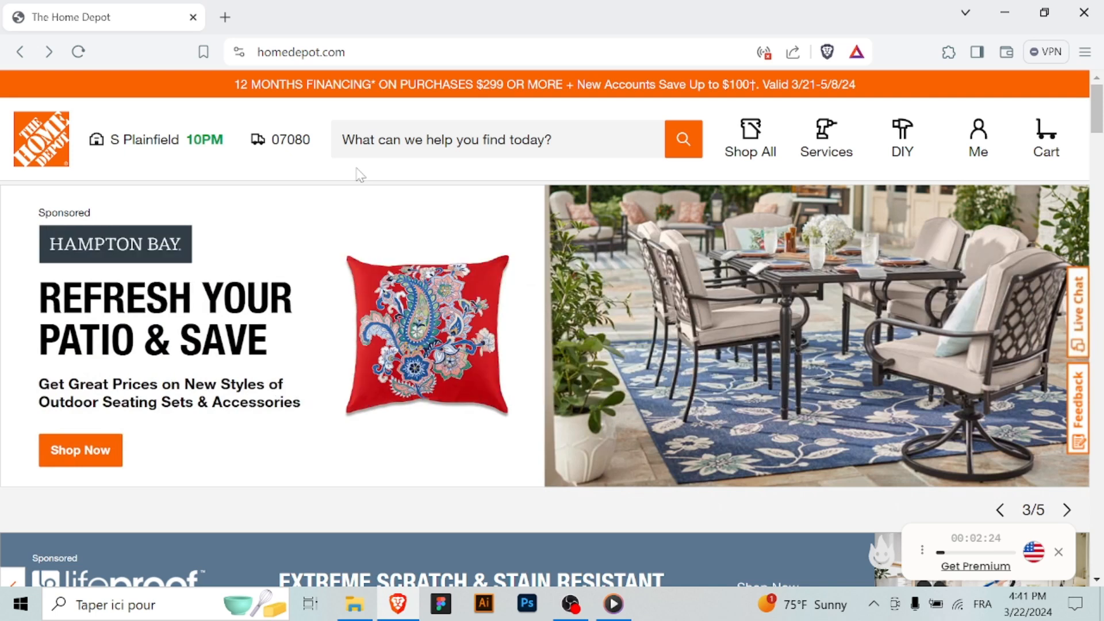
{"action": "mouse_move", "coordinate": [522, 268]}
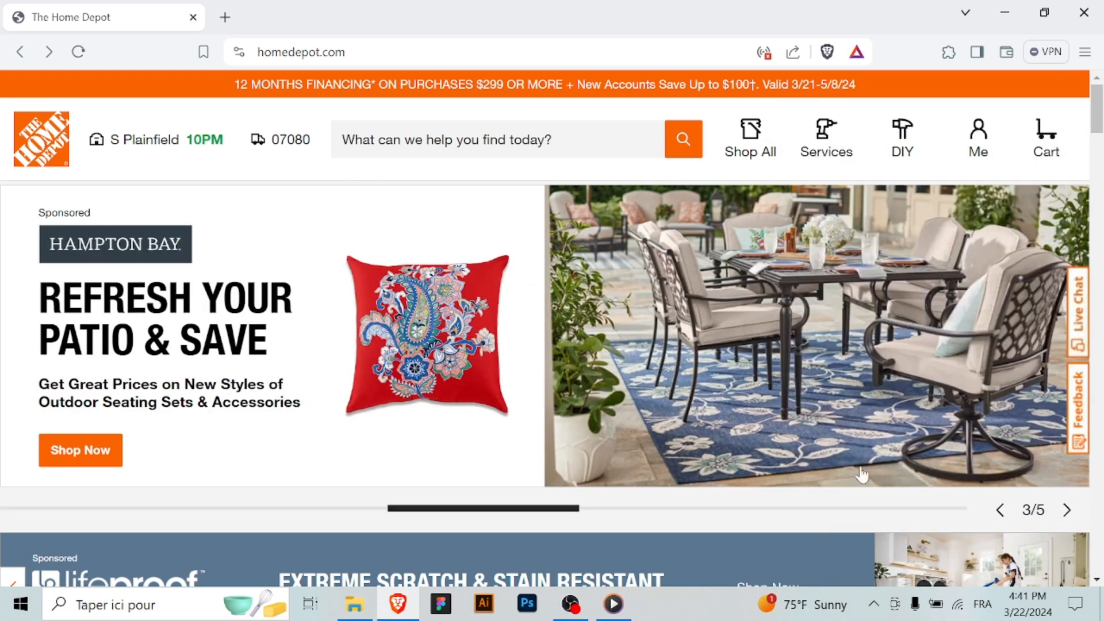
{"action": "left_click", "coordinate": [1068, 510]}
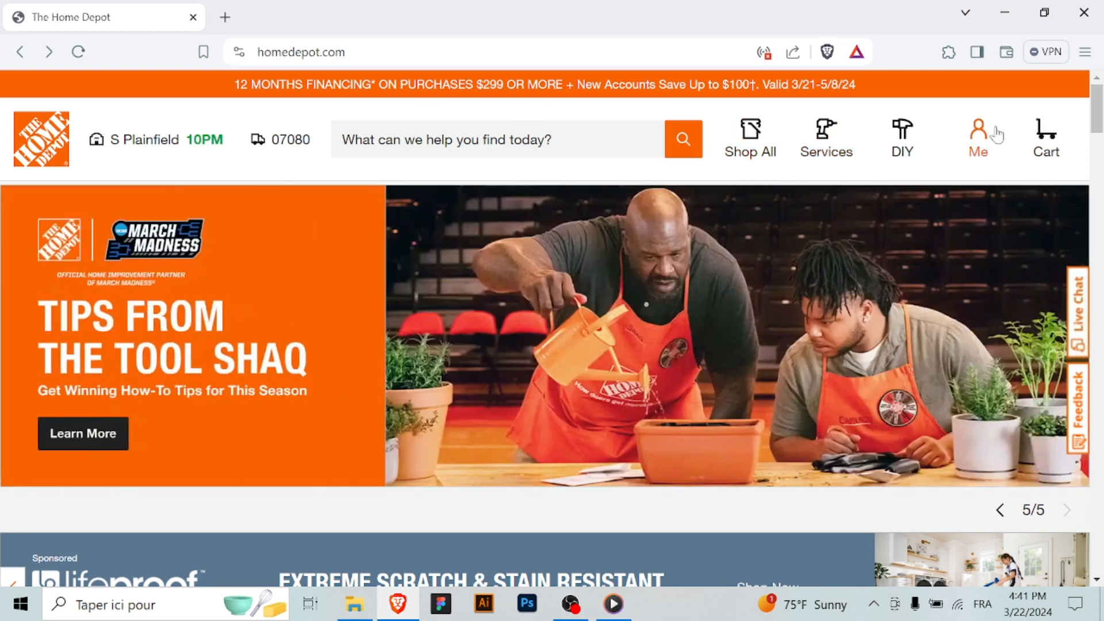
{"action": "left_click", "coordinate": [978, 137]}
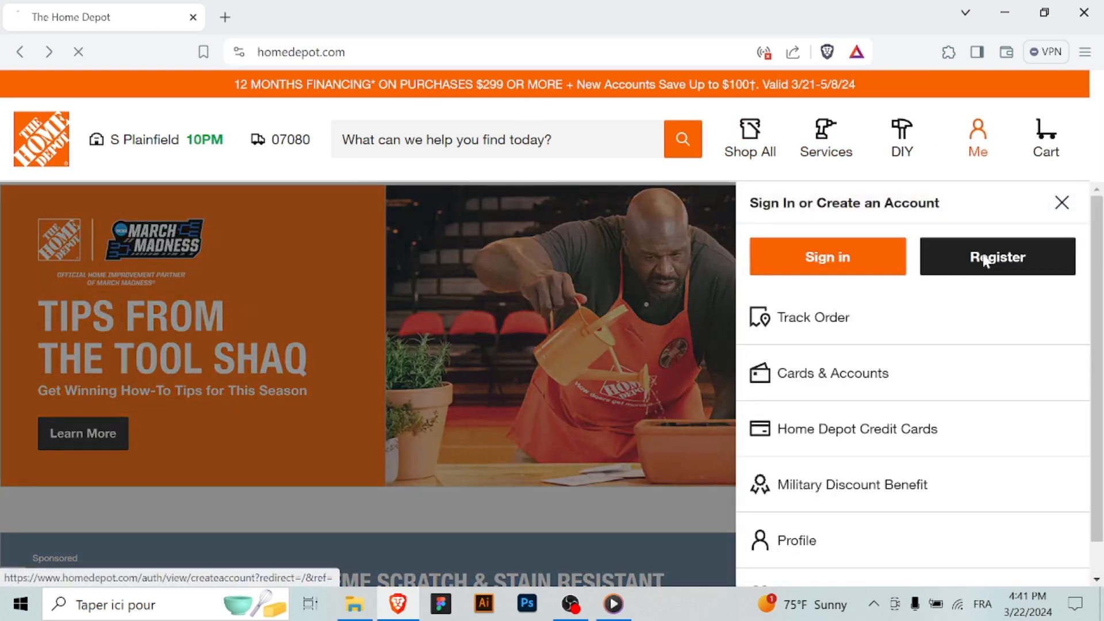
{"action": "left_click", "coordinate": [997, 256]}
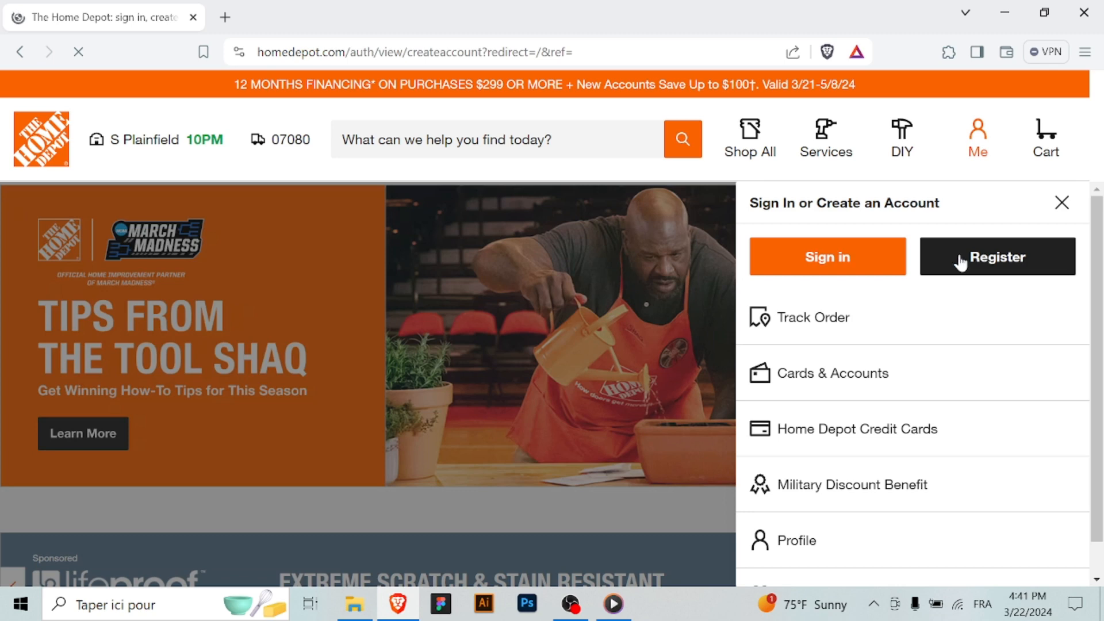
{"action": "left_click", "coordinate": [996, 255]}
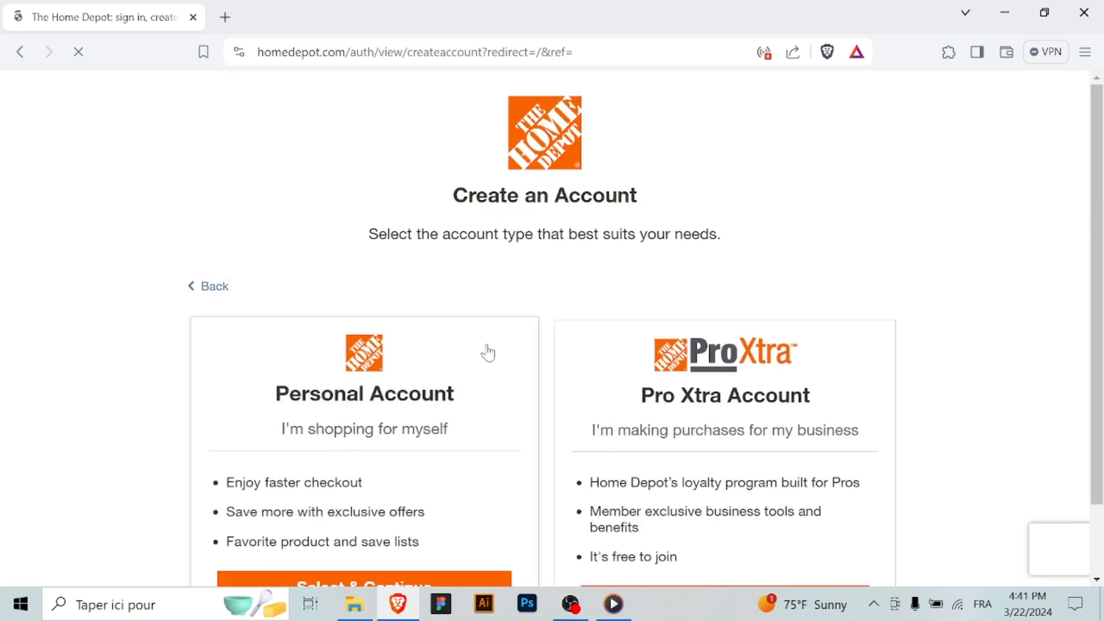
Choose the Personal Account type and opt in to 'Verify my mobile number'
{"action": "left_click", "coordinate": [364, 583]}
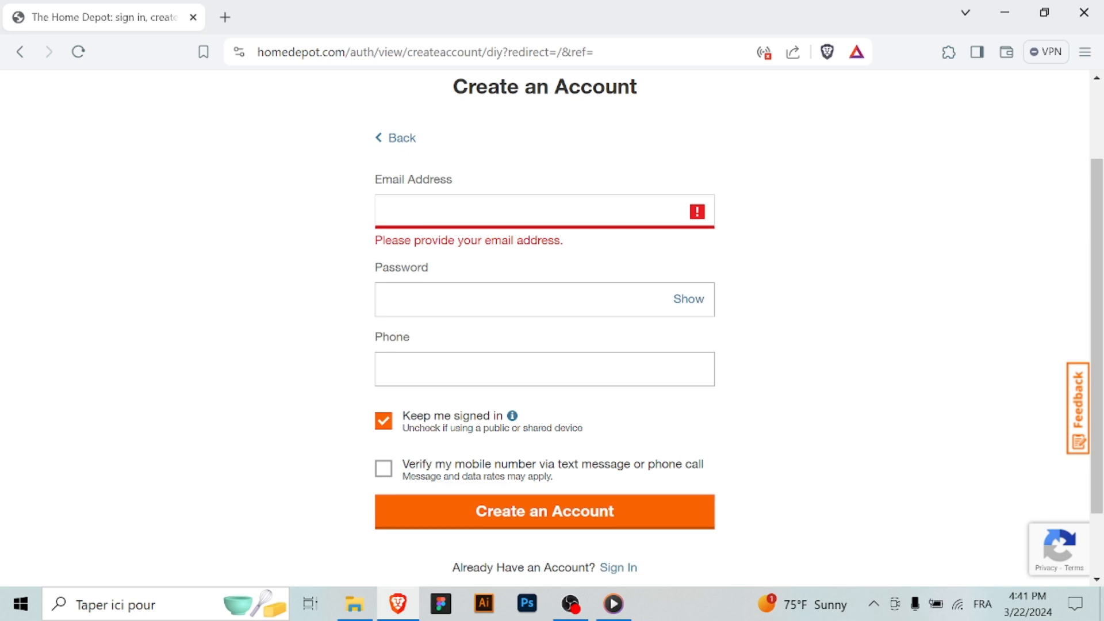
{"action": "left_click", "coordinate": [384, 468]}
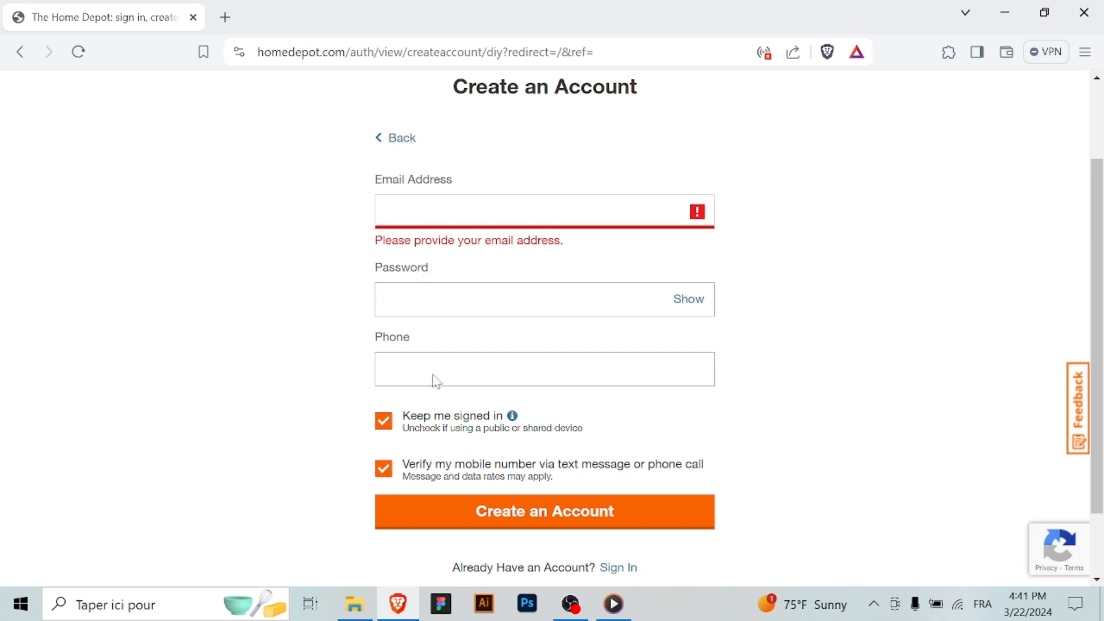
{"action": "type", "text": "mus"}
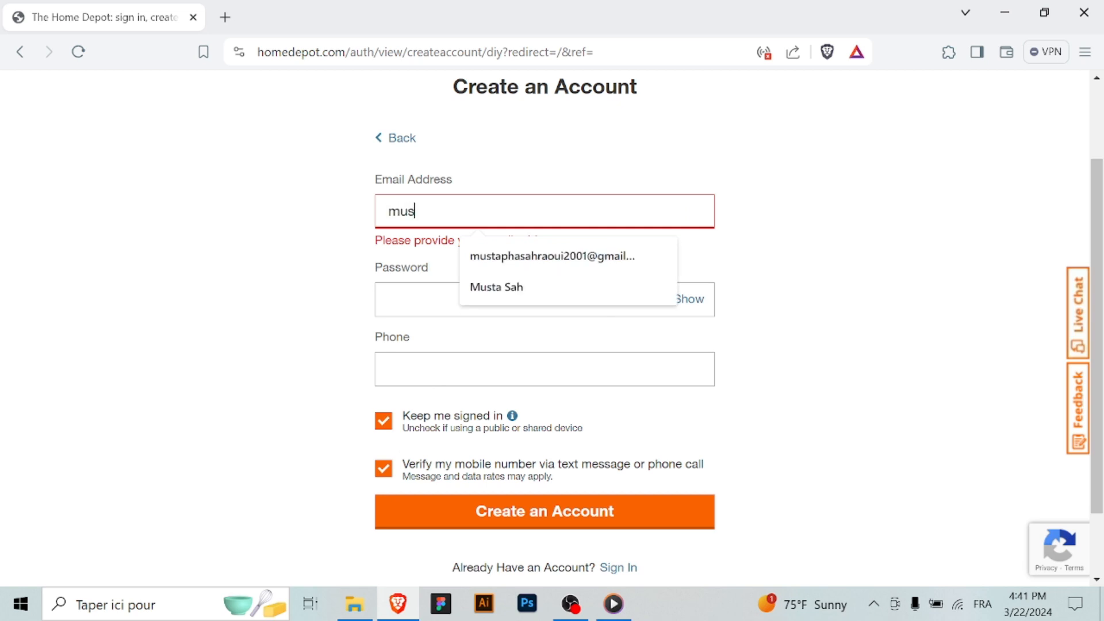
{"action": "left_click", "coordinate": [552, 255]}
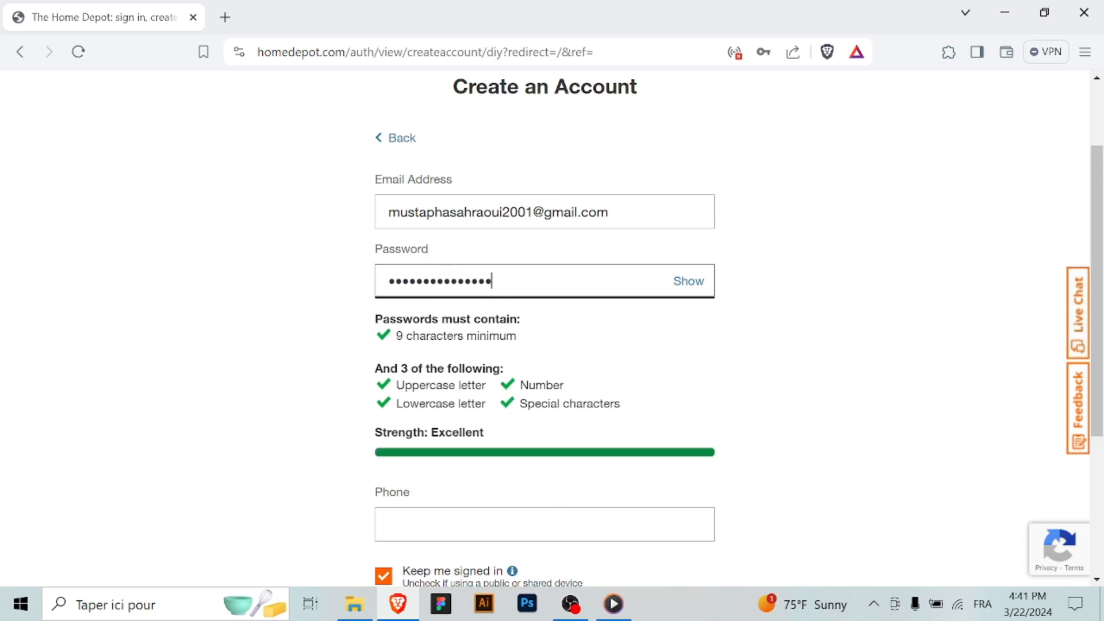
{"action": "triple_click", "coordinate": [441, 281]}
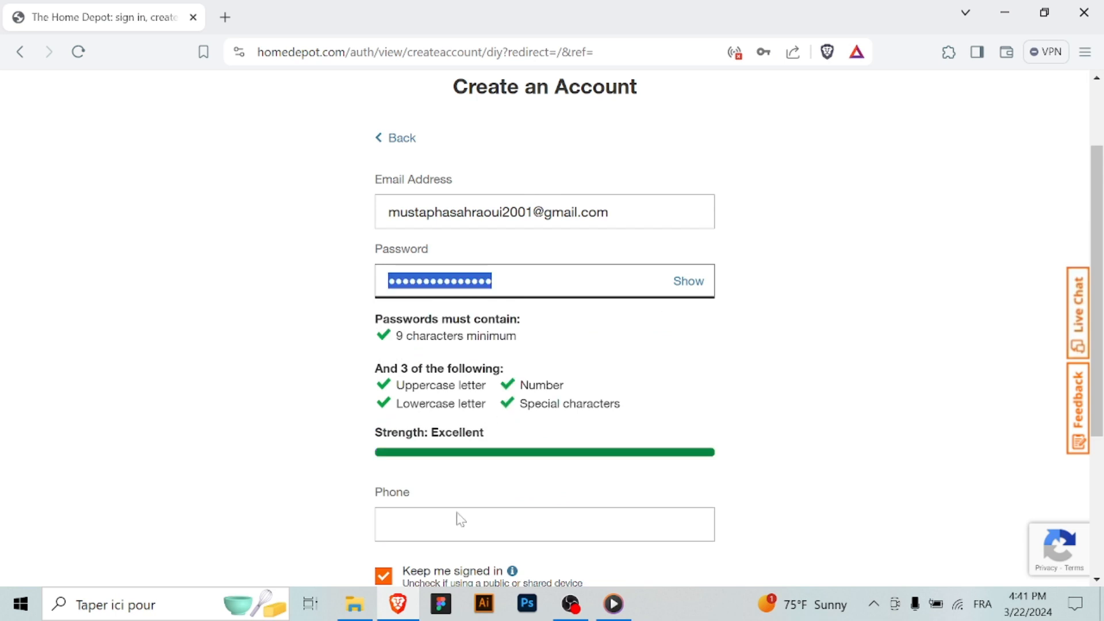
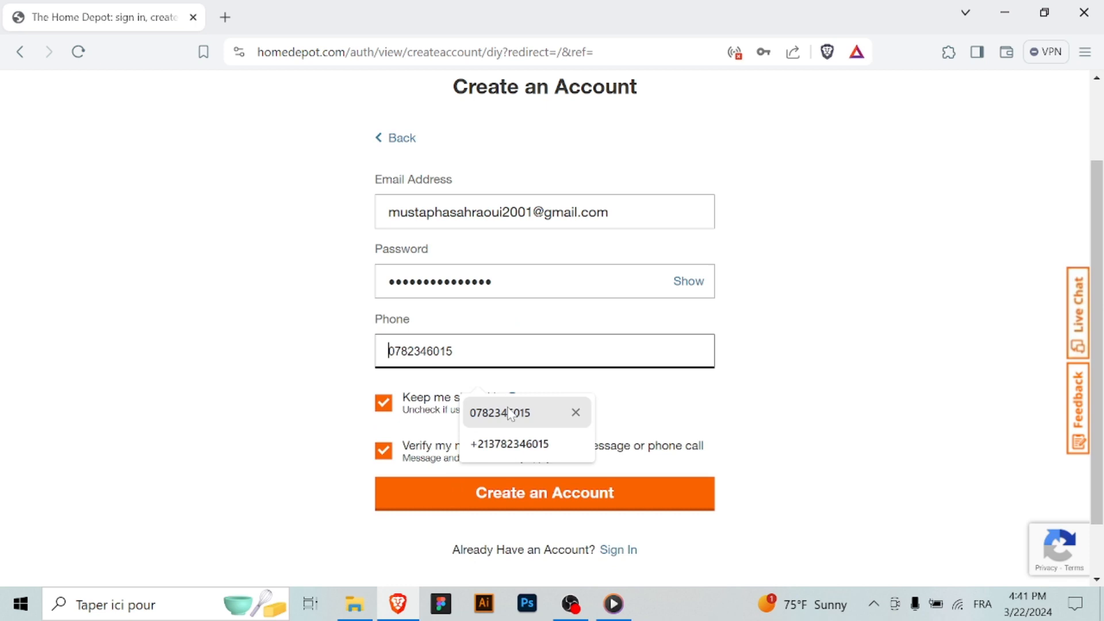
{"action": "left_click", "coordinate": [497, 412]}
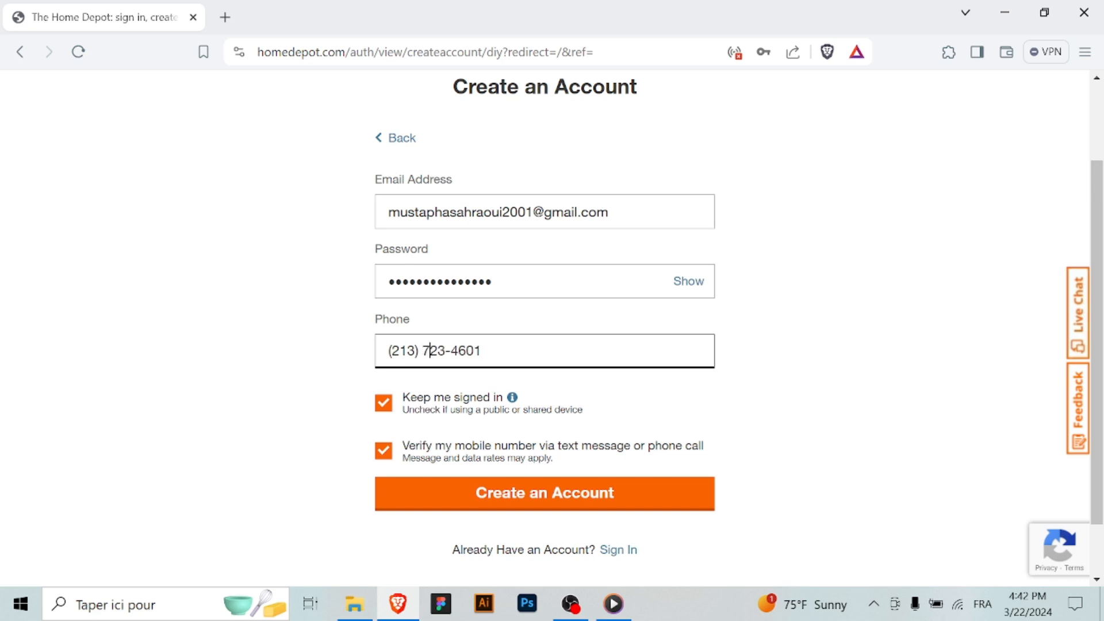
{"action": "type", "text": "782-2346"}
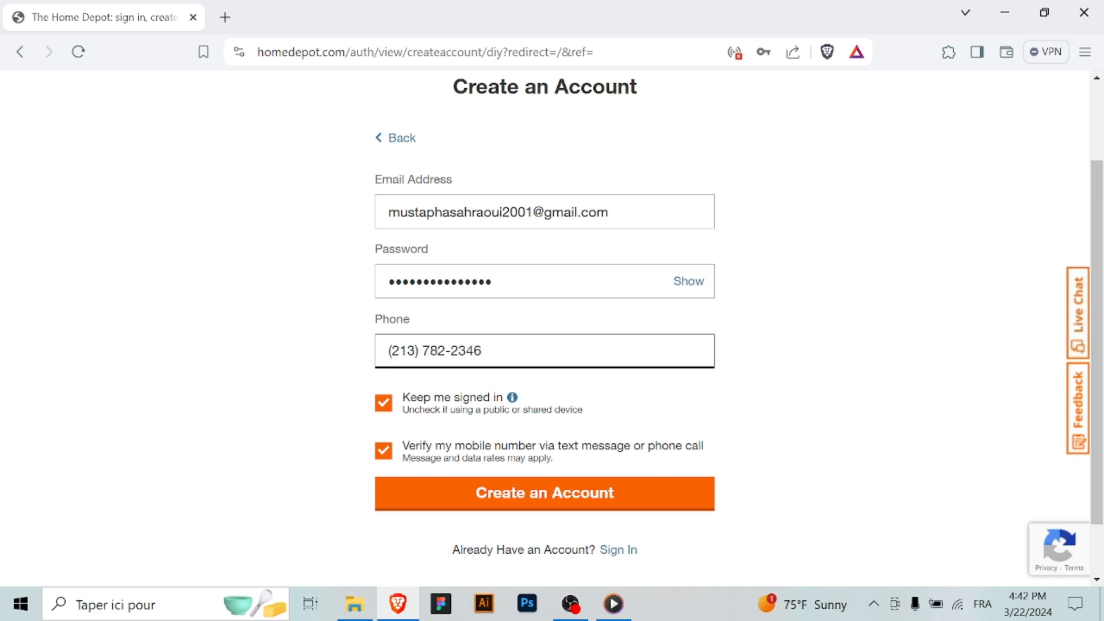
{"action": "key", "text": "Backspace"}
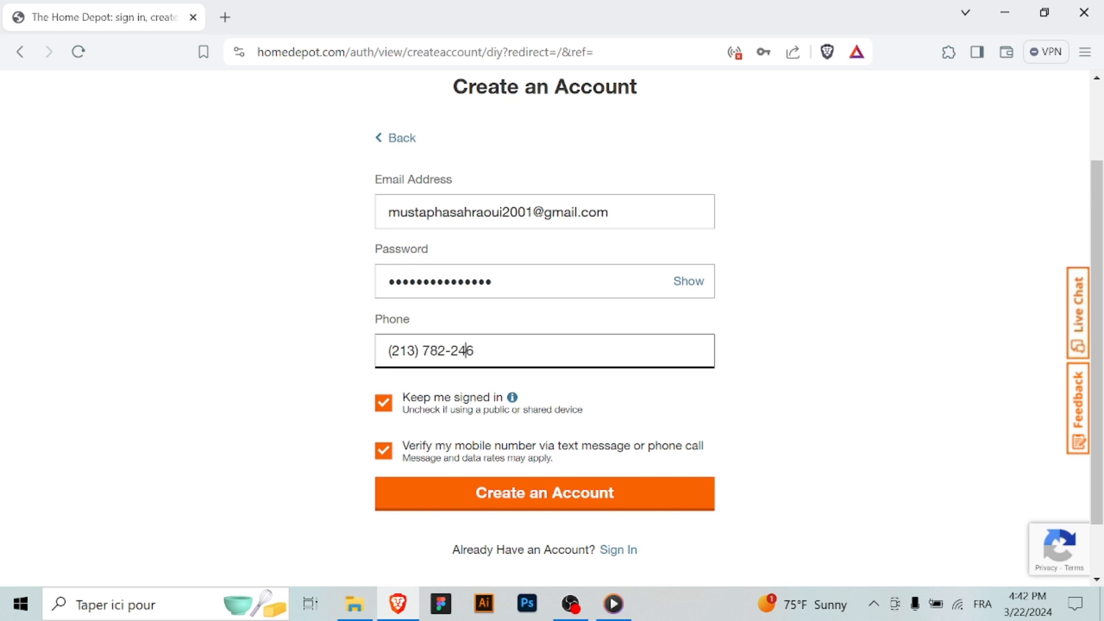
{"action": "type", "text": "0"}
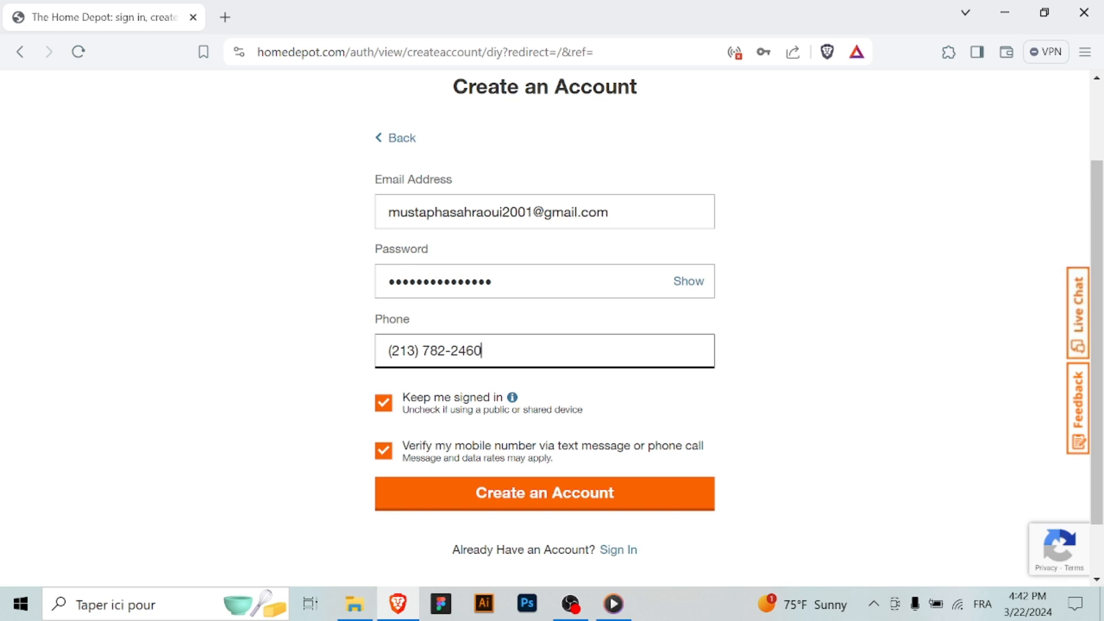
{"action": "double_click", "coordinate": [401, 351]}
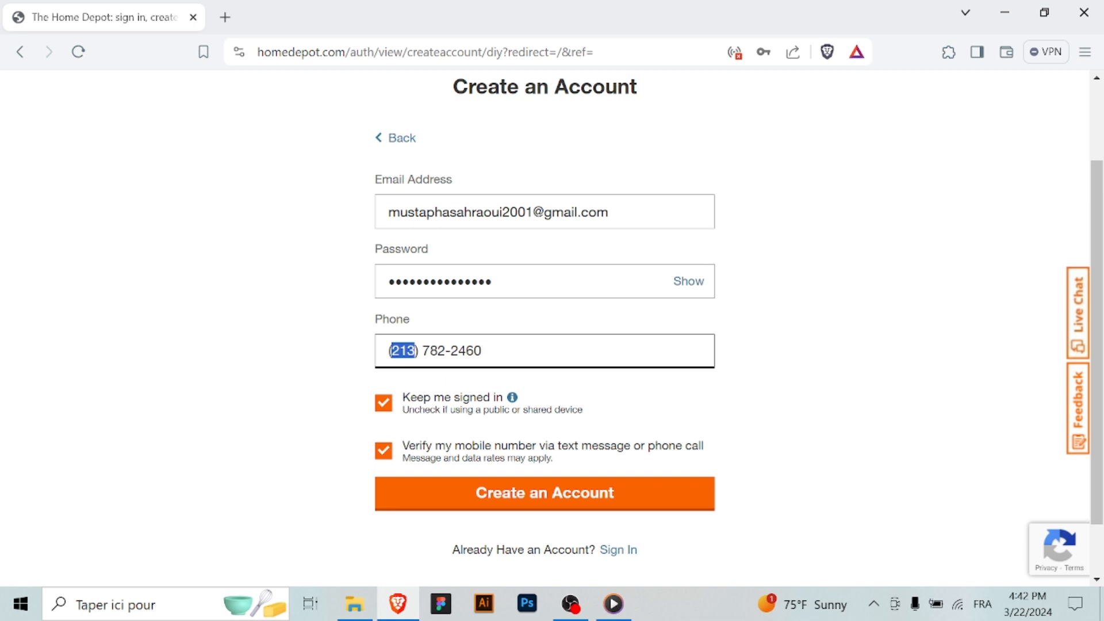
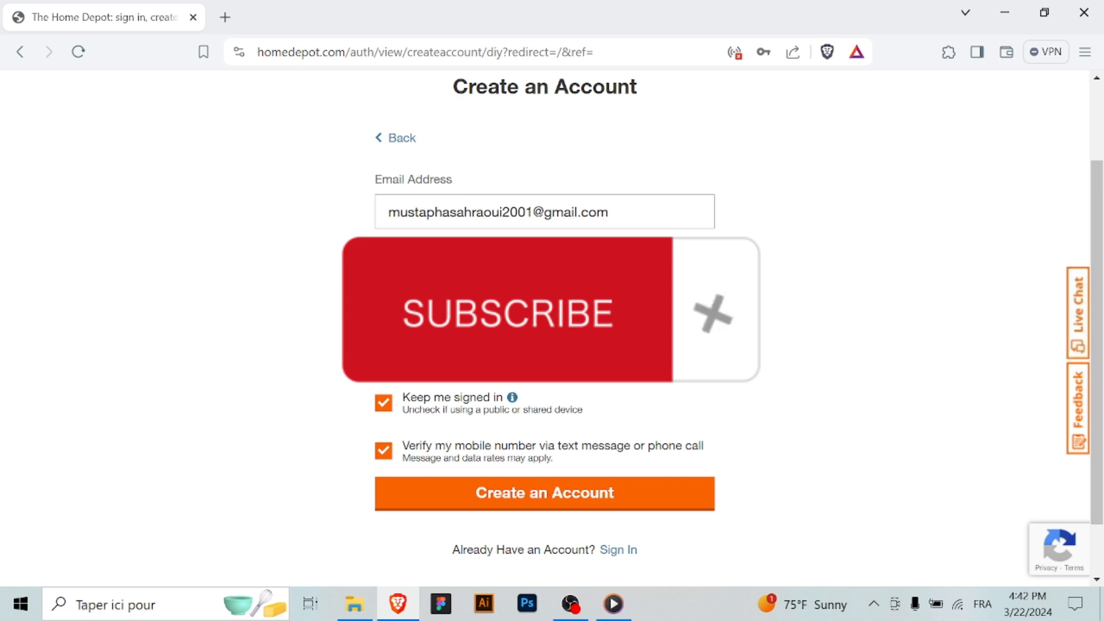
{"action": "mouse_move", "coordinate": [712, 314]}
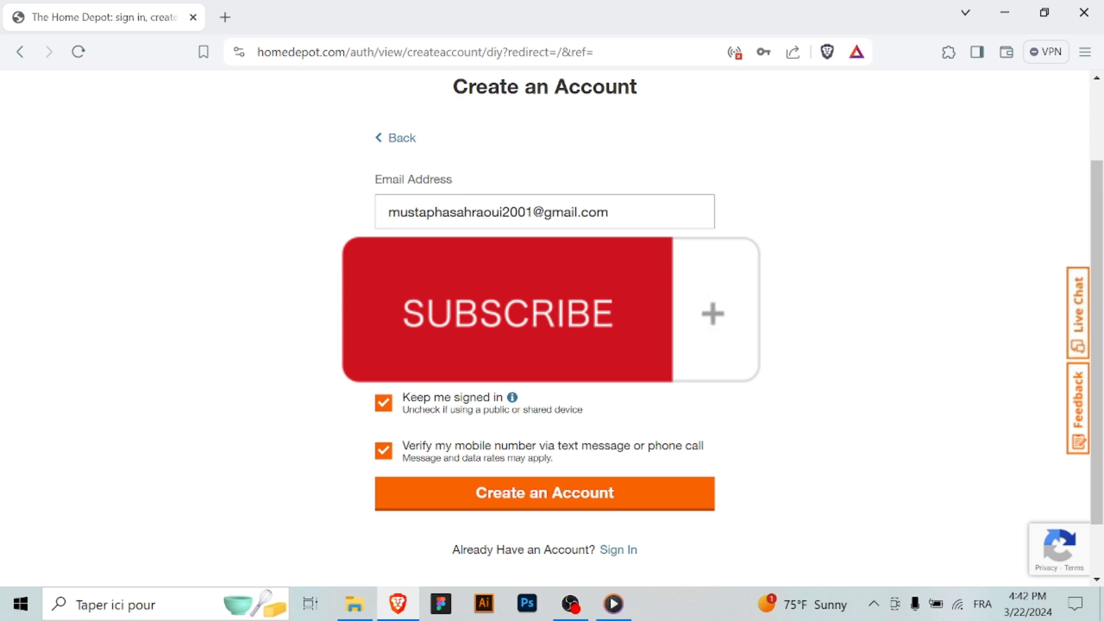
{"action": "mouse_move", "coordinate": [588, 408]}
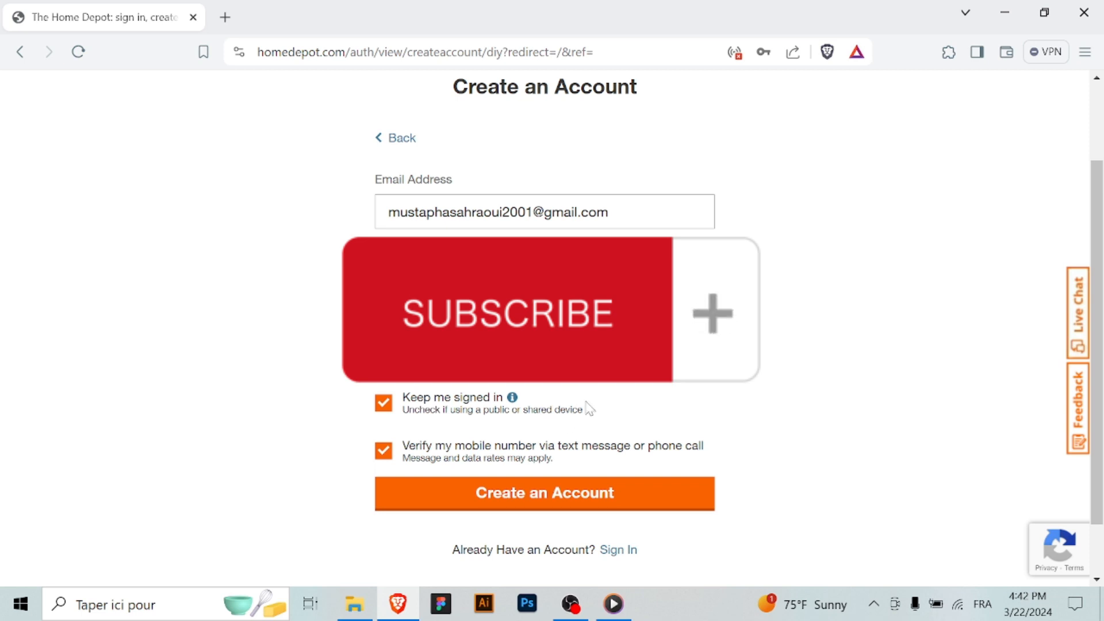